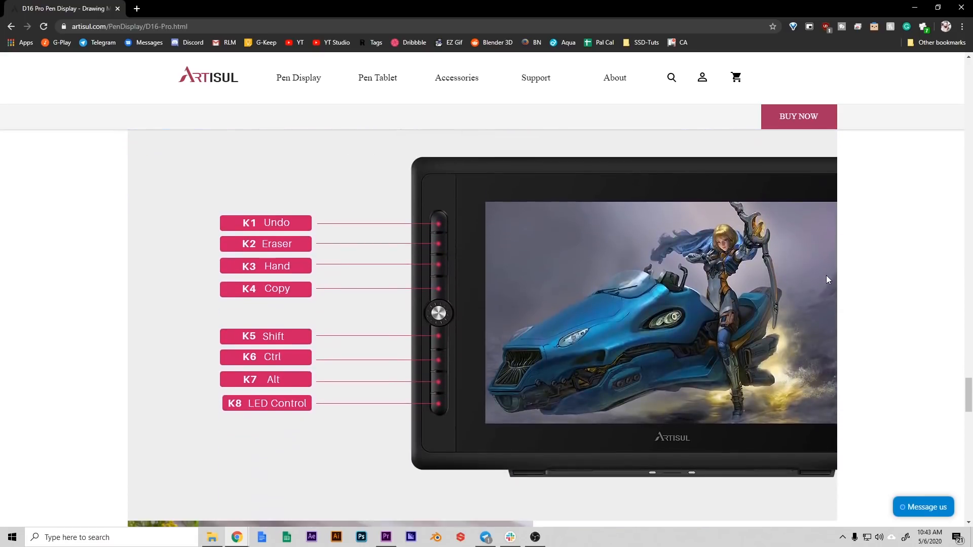
pyautogui.scroll(-3)
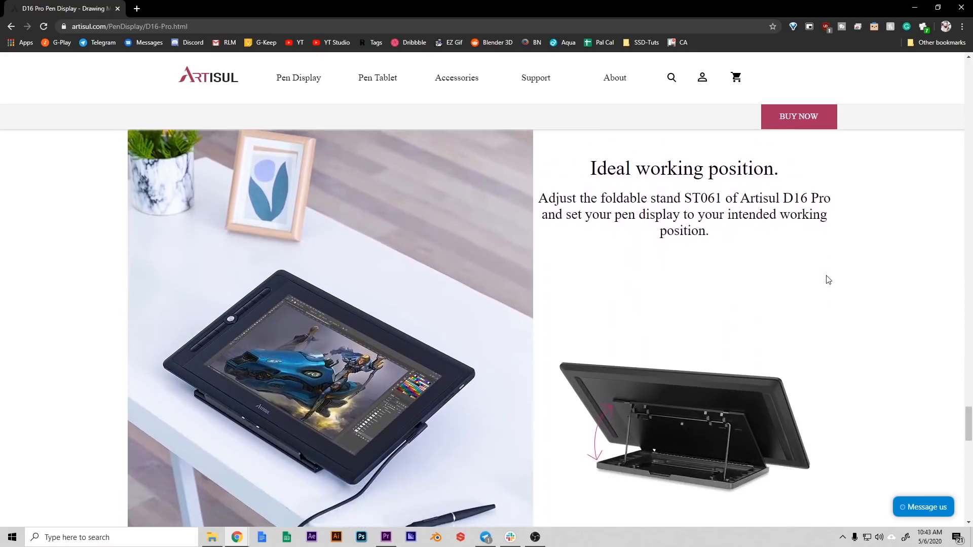
pyautogui.scroll(-3)
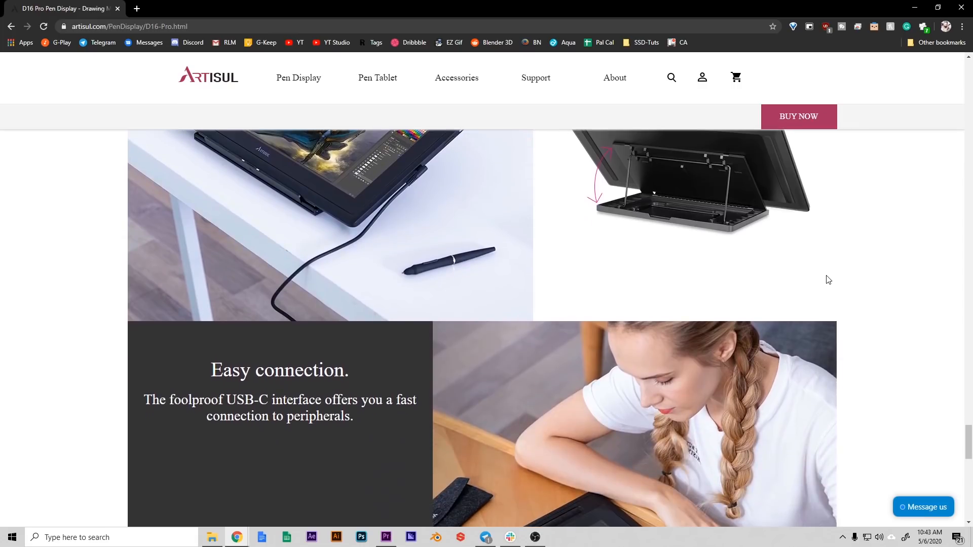